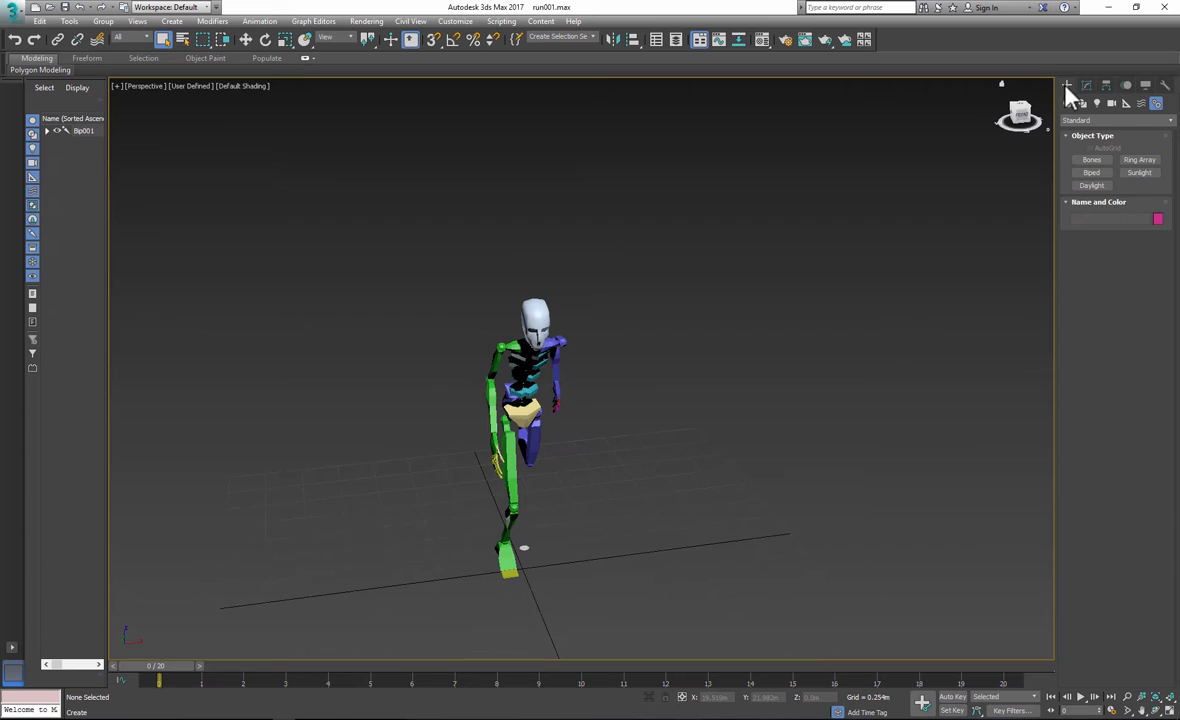
Create Bone001 in the Top viewport beside the running biped to act as the sword
left_click(1092, 160)
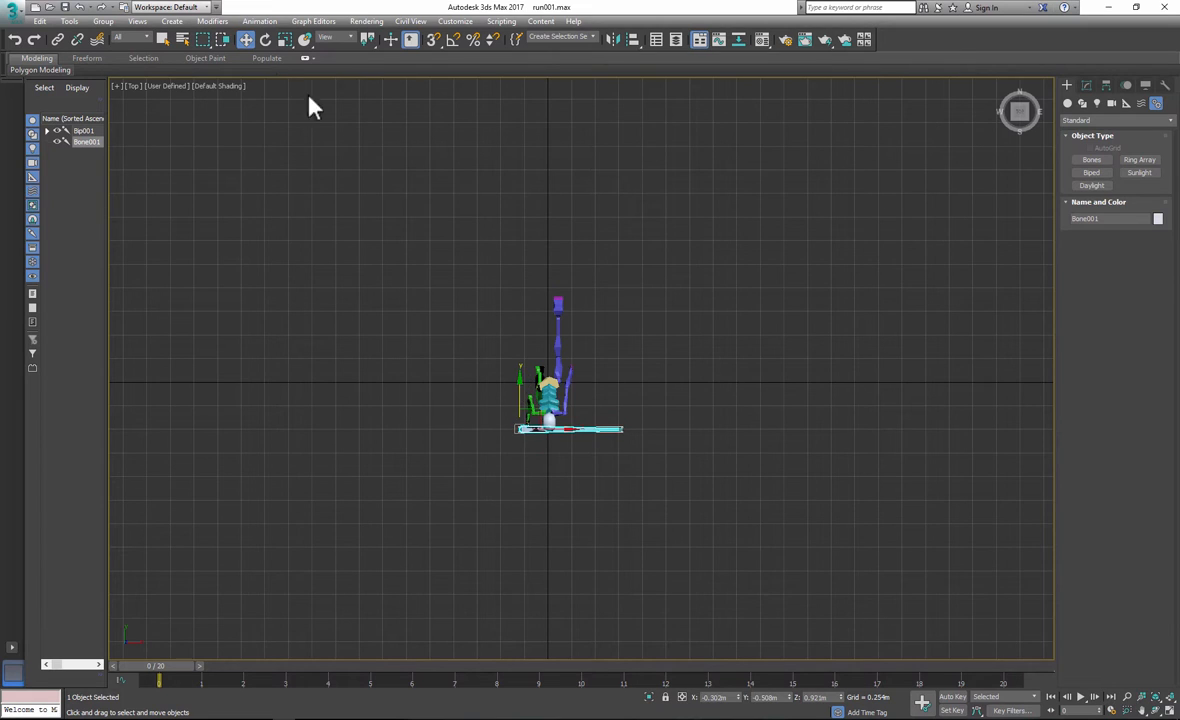
Fit Bone001 into the Bip001 L Hand and curl its fingers around the handle with Auto Key on
left_click(264, 40)
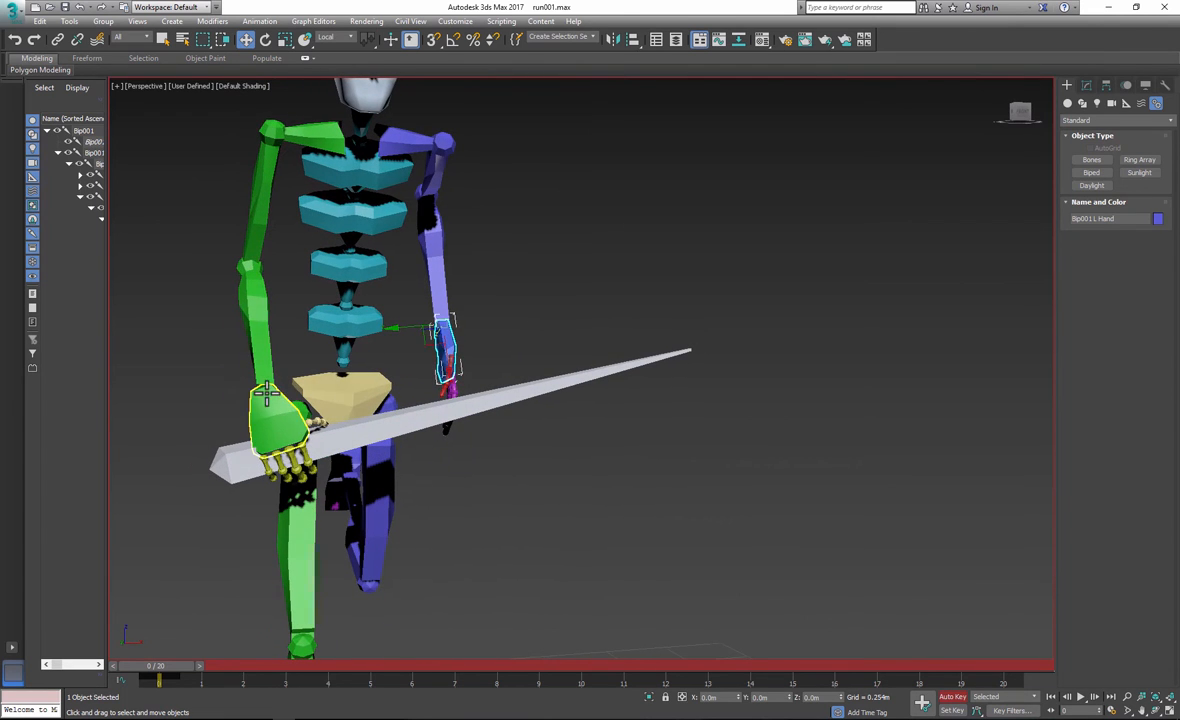
Rotate Bip001 R Hand and its fingers onto the sword grip for a two-handed hold
left_click(264, 38)
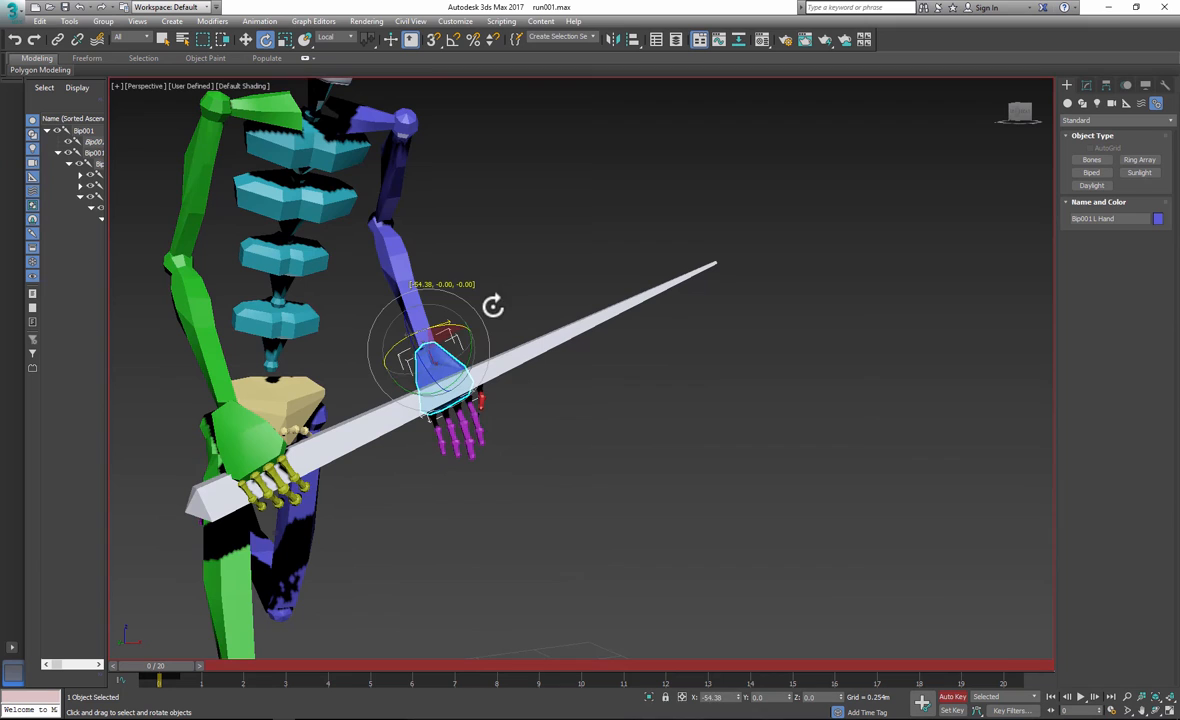
left_click_drag(450, 350, 400, 230)
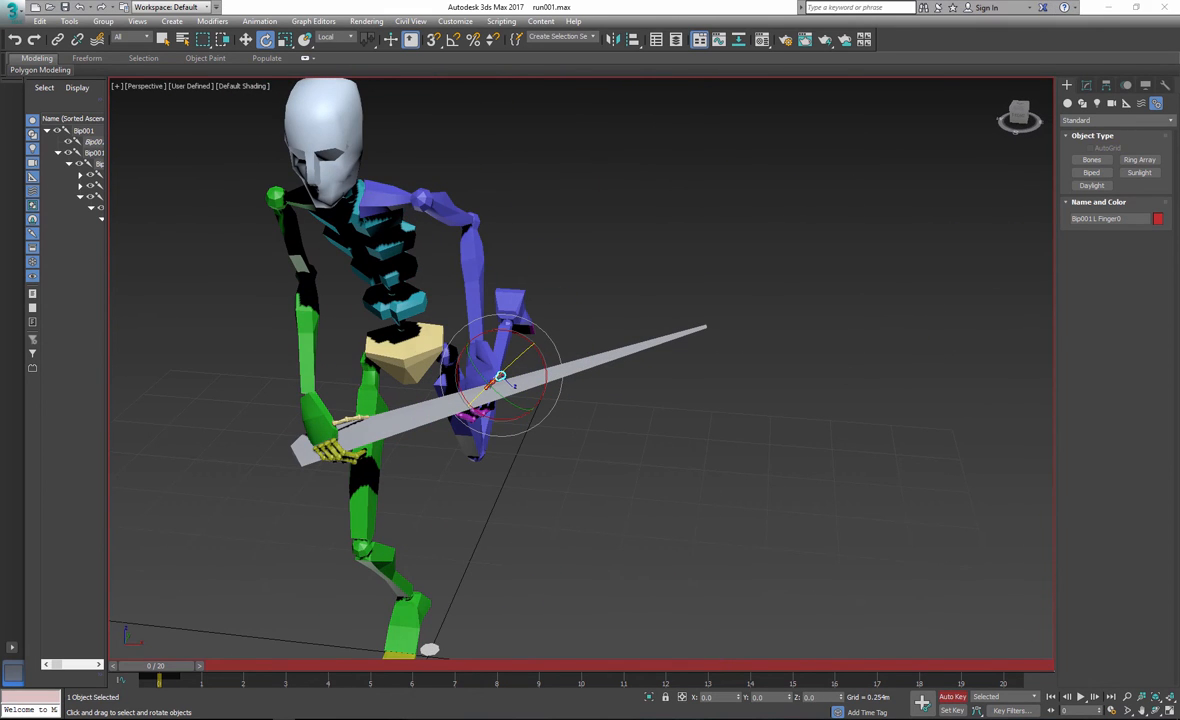
mouse_move(1004, 164)
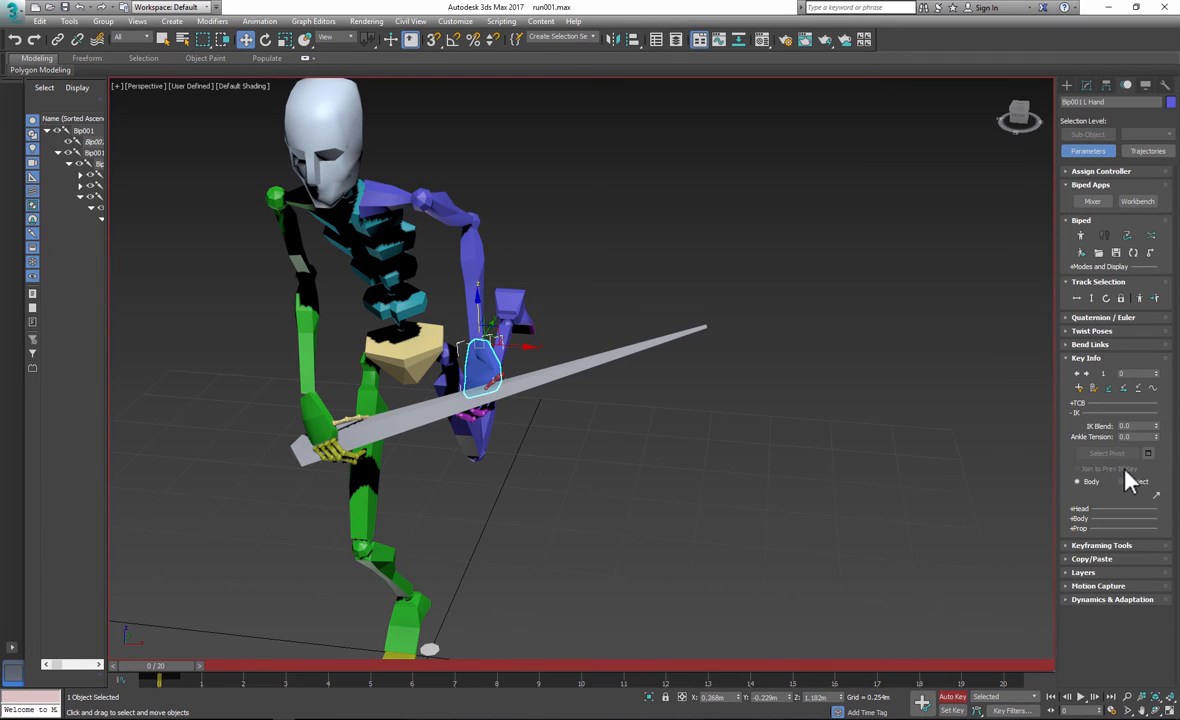
Set an IK key binding Bip001 R Hand to Bone001, accept the Biped warning, and play the run
left_click(1120, 480)
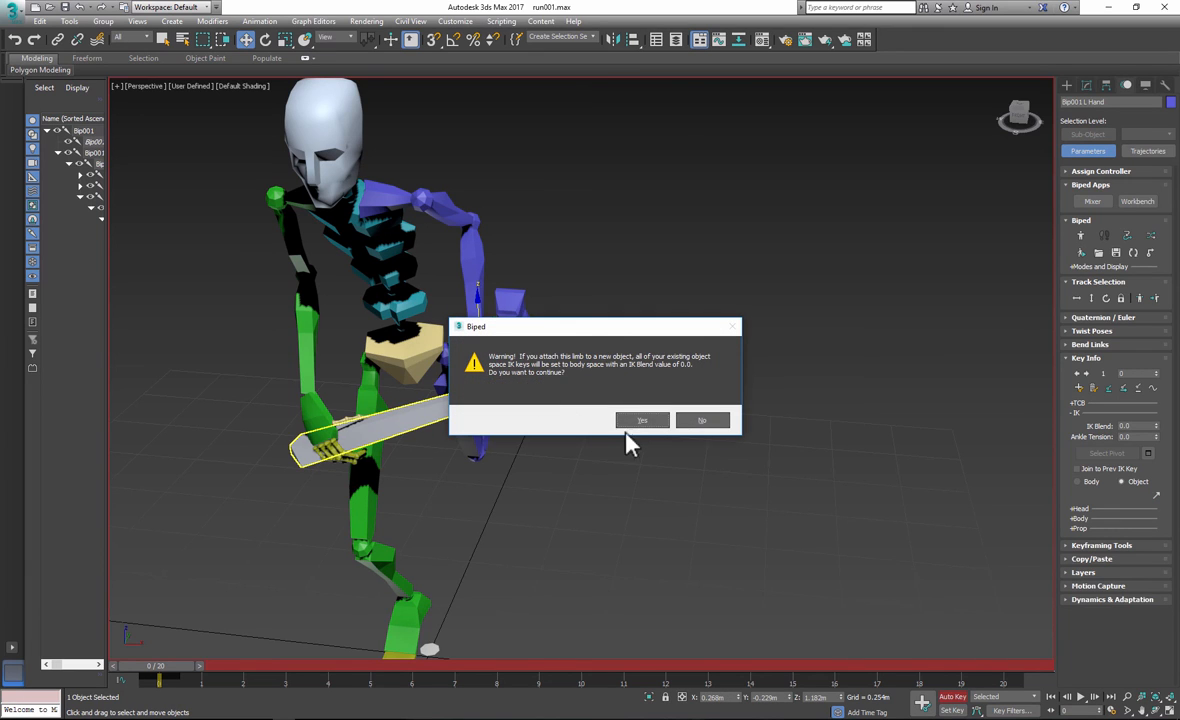
left_click(642, 420)
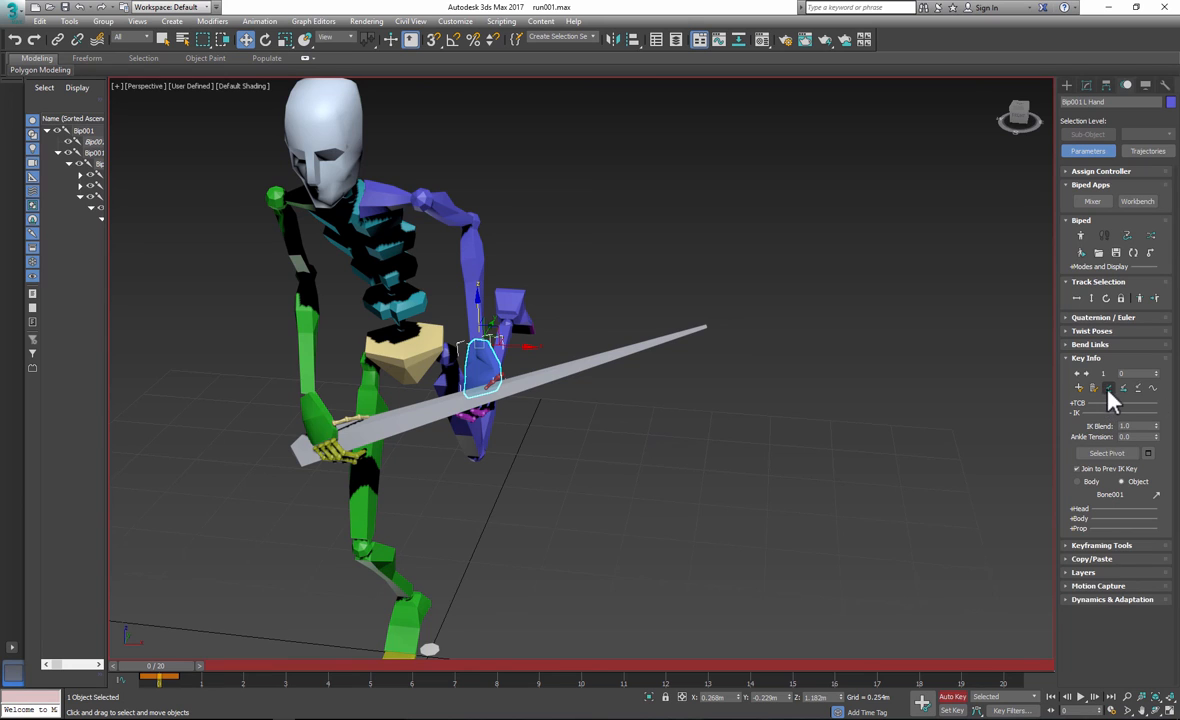
mouse_move(230, 590)
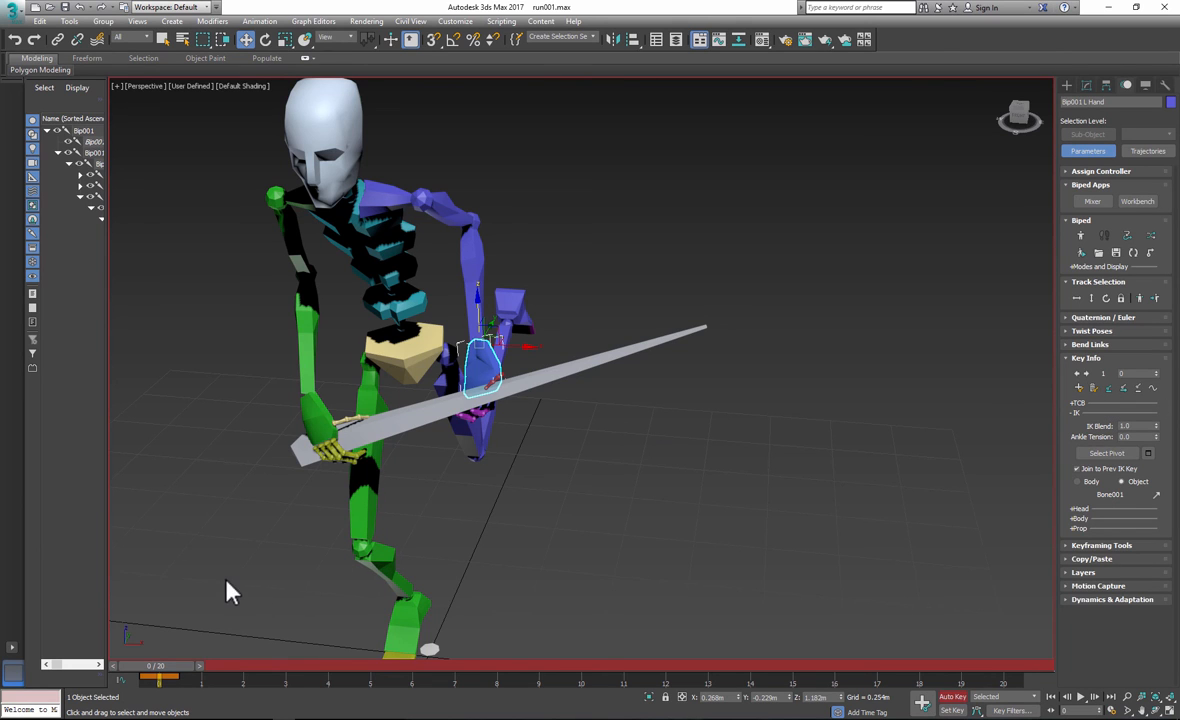
mouse_move(1088, 708)
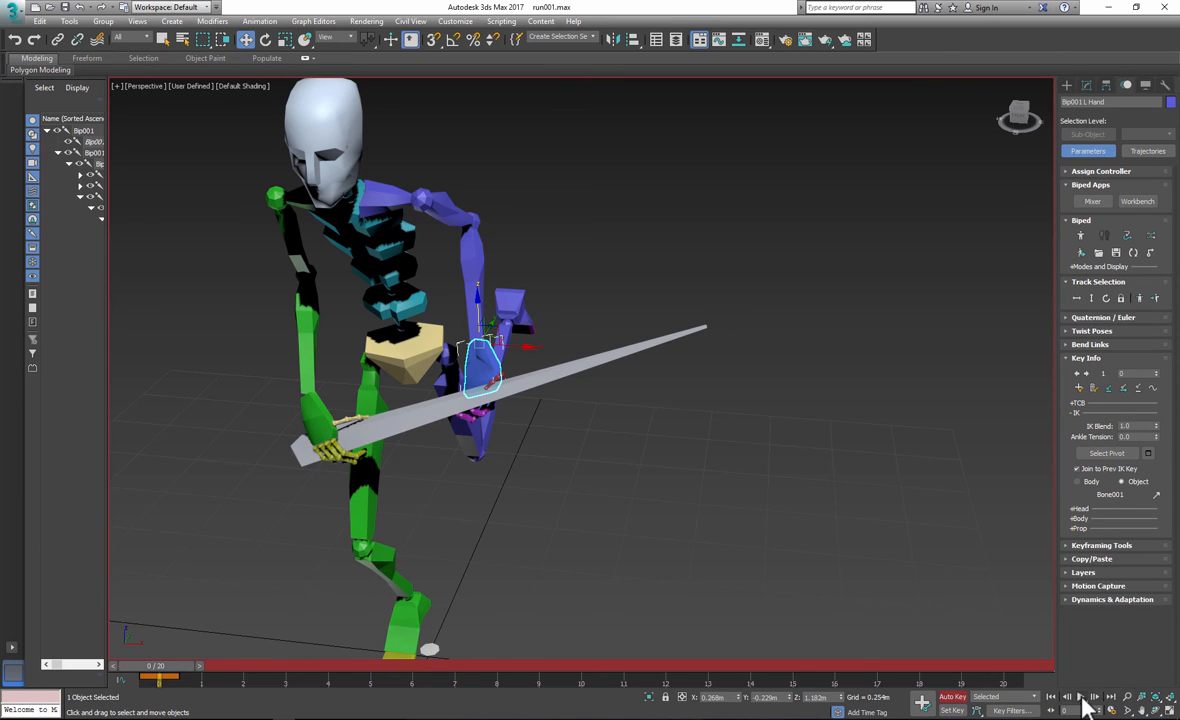
left_click(1092, 696)
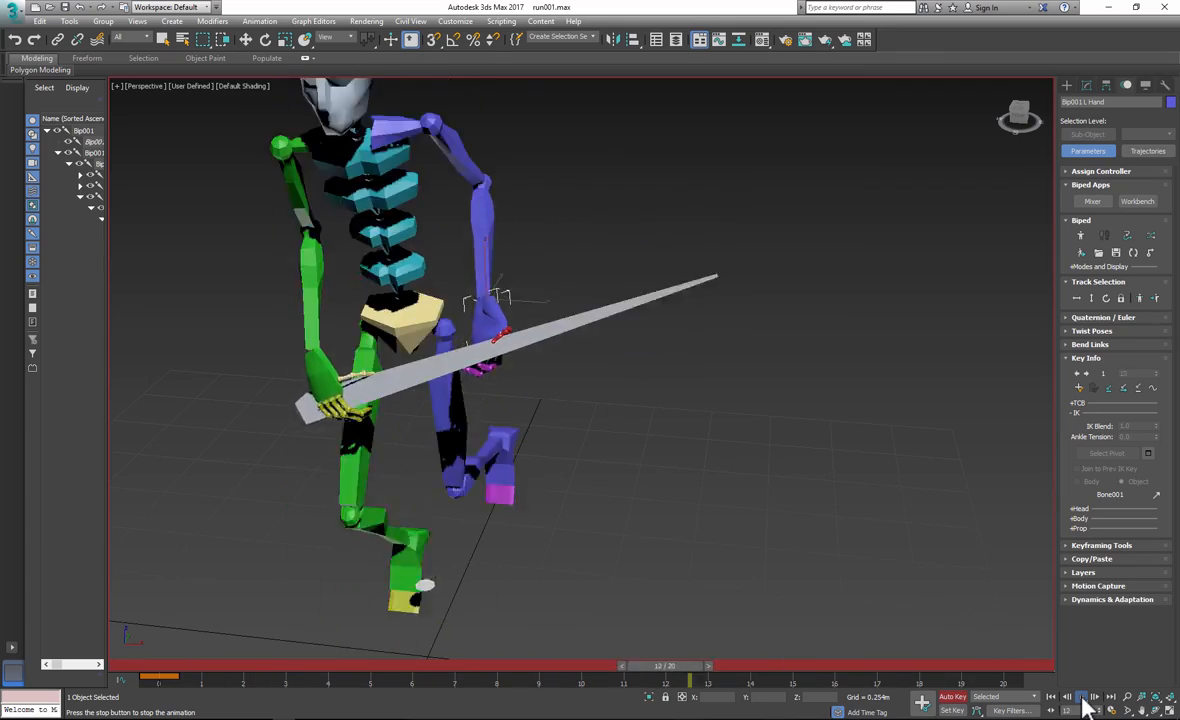